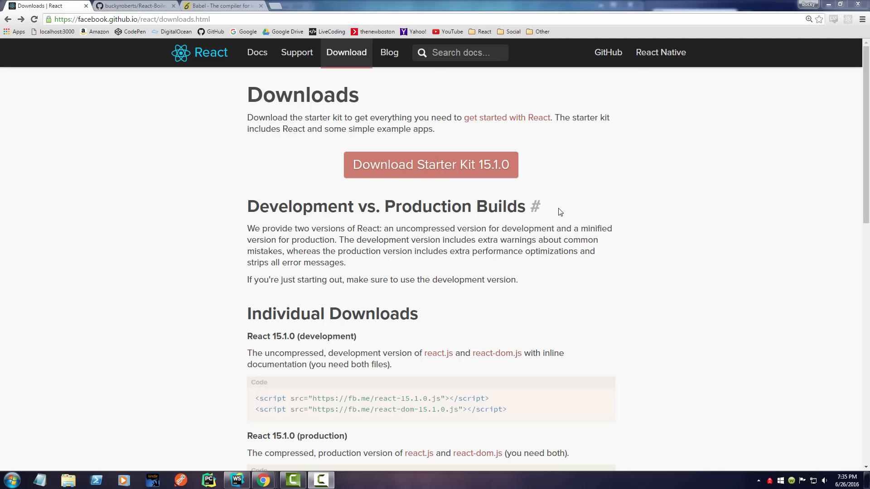
pyautogui.moveTo(419, 264)
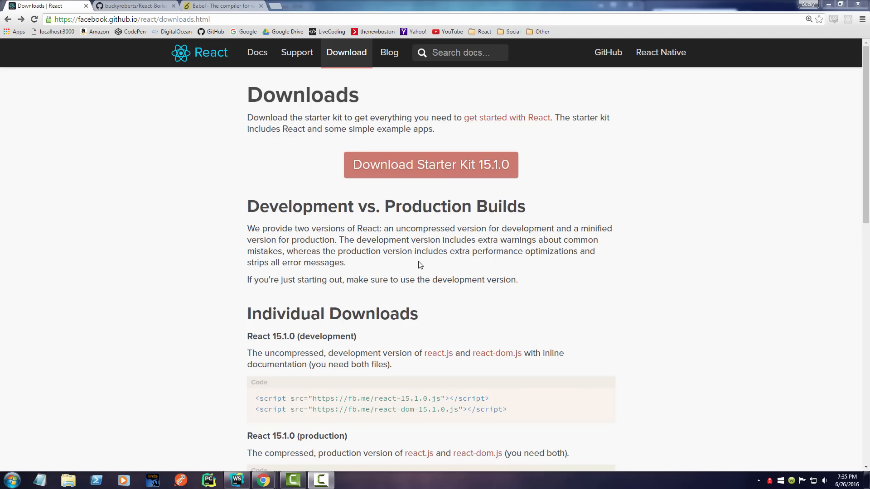
pyautogui.moveTo(224, 244)
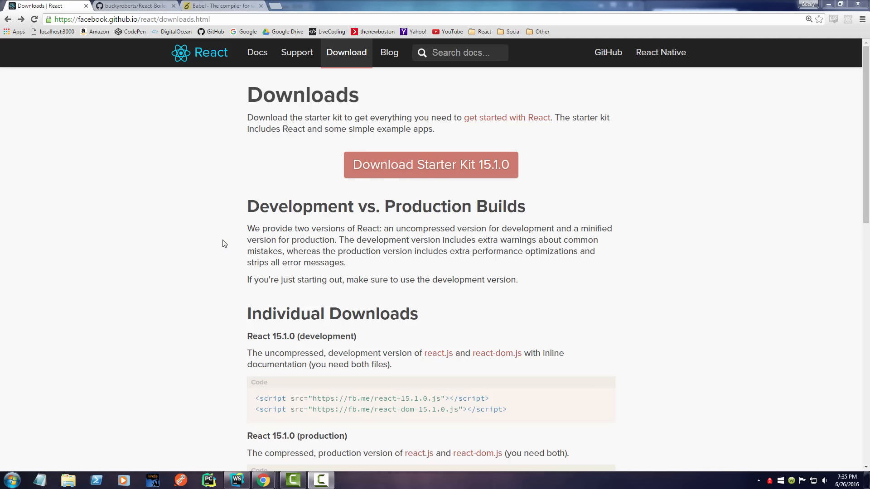
pyautogui.moveTo(209, 252)
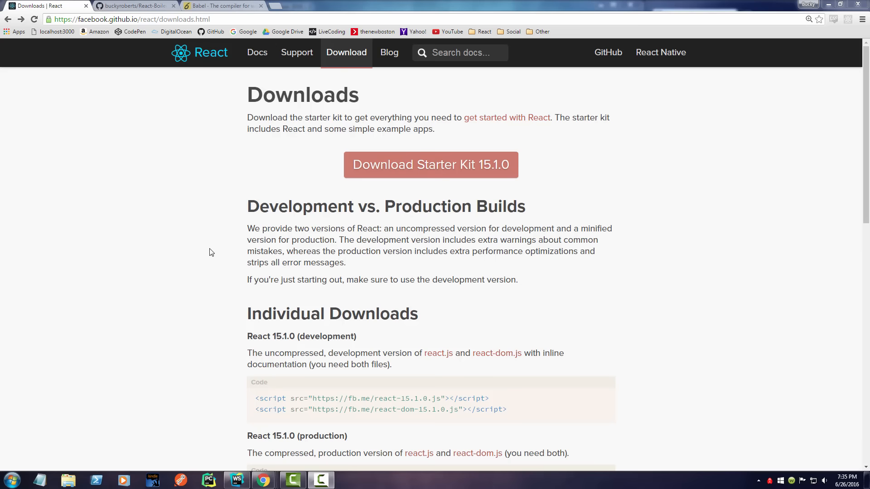
pyautogui.moveTo(229, 272)
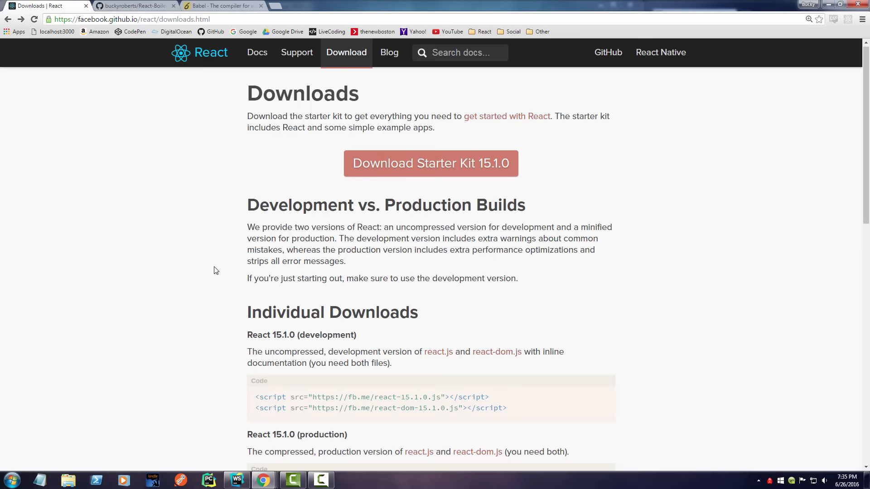
# - Highlight the react-15.1.0.js and react-dom-15.1.0.js file names in the React download script tags
pyautogui.scroll(-3)
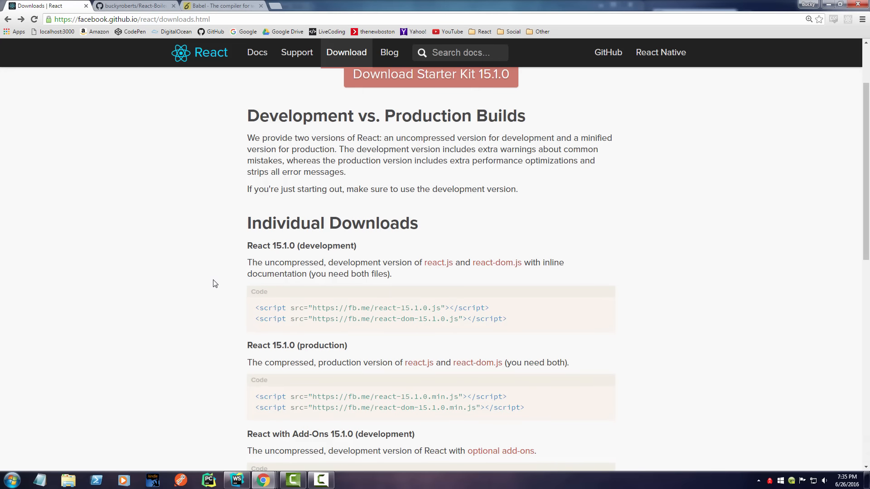
pyautogui.scroll(3)
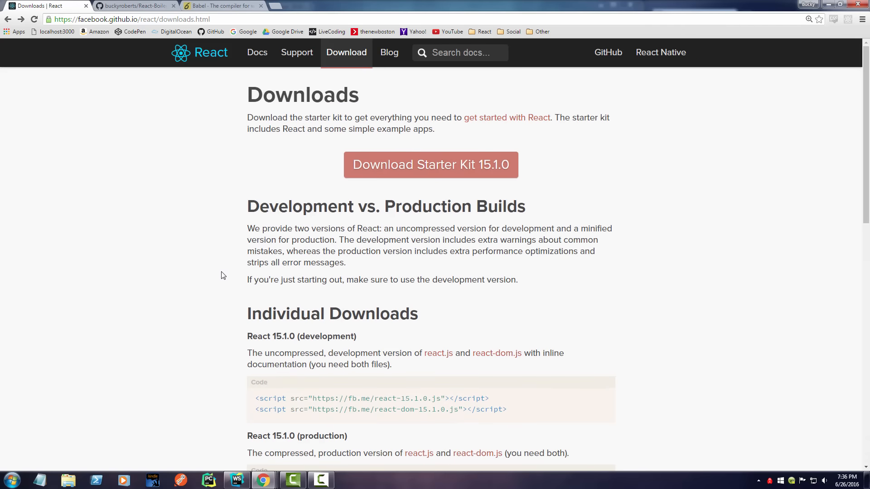
pyautogui.moveTo(212, 289)
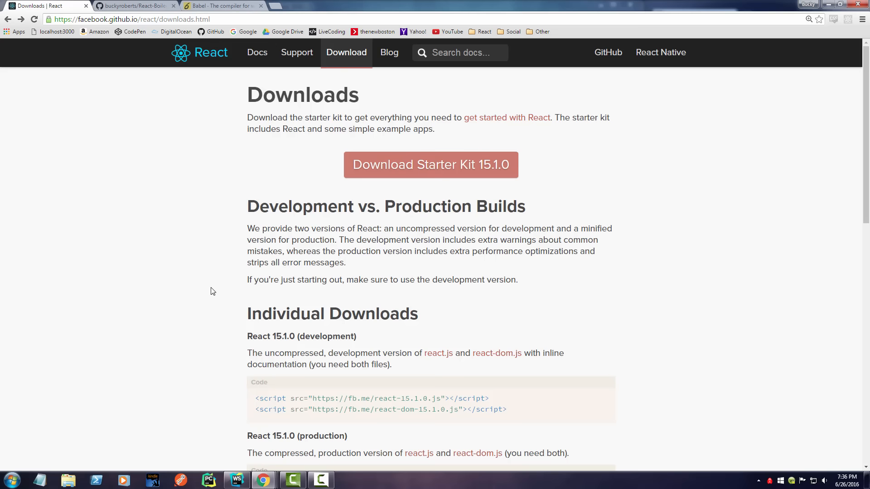
pyautogui.scroll(-3)
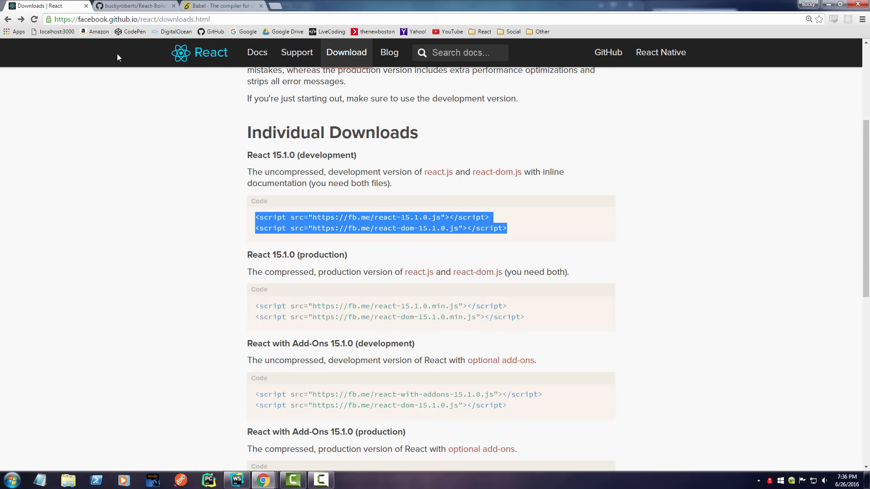
pyautogui.moveTo(298, 177)
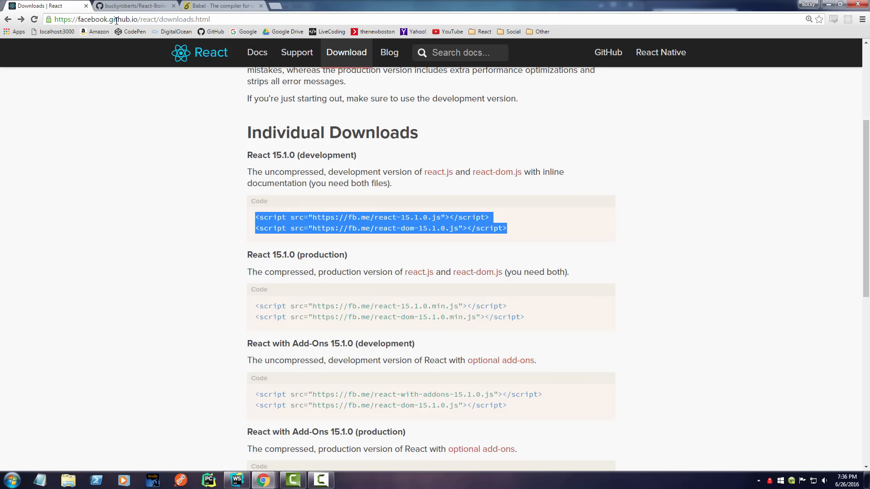
pyautogui.moveTo(320, 155)
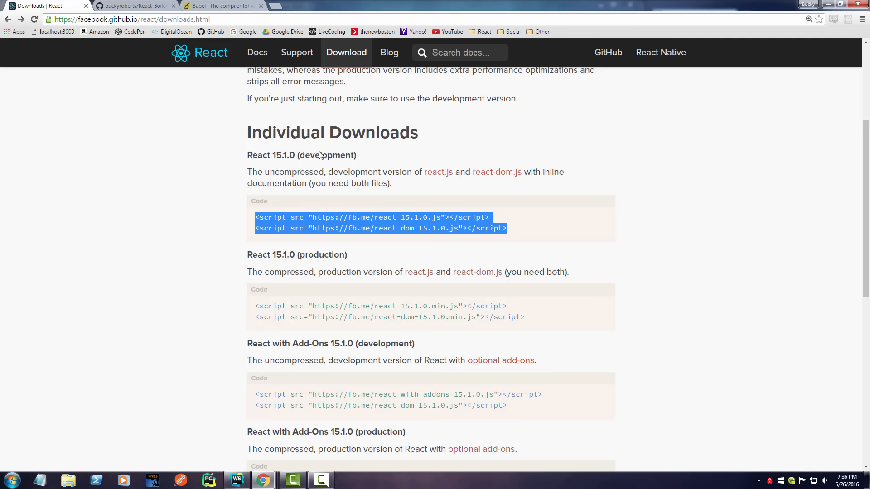
pyautogui.click(188, 225)
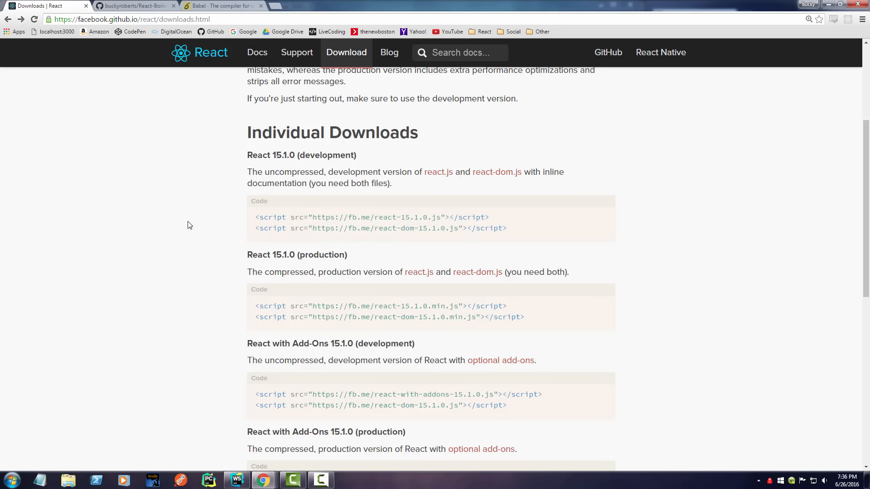
pyautogui.moveTo(198, 248)
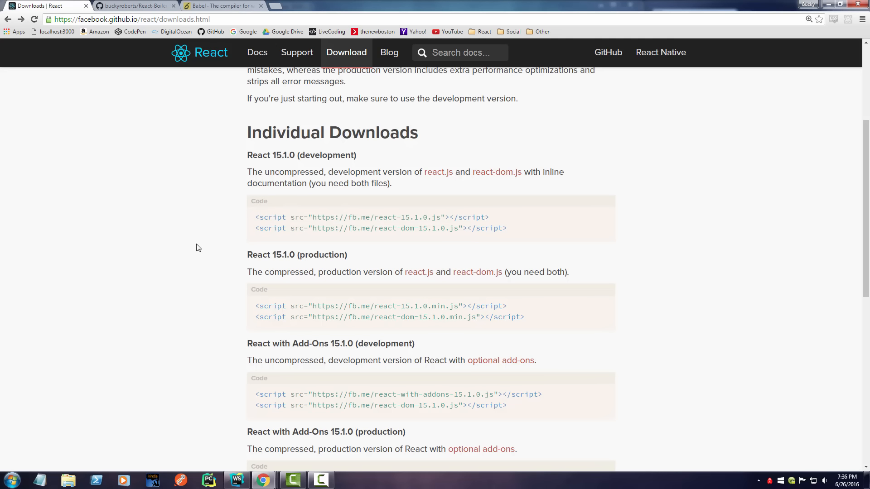
pyautogui.doubleClick(421, 216)
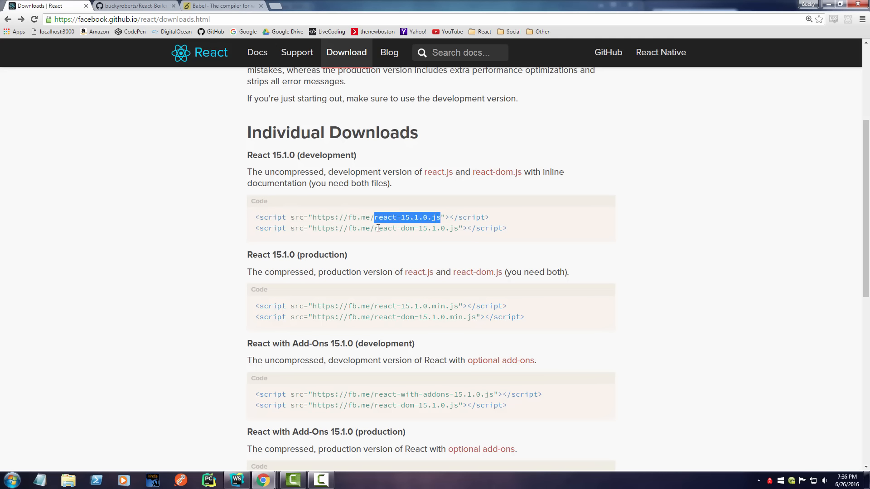
pyautogui.doubleClick(414, 228)
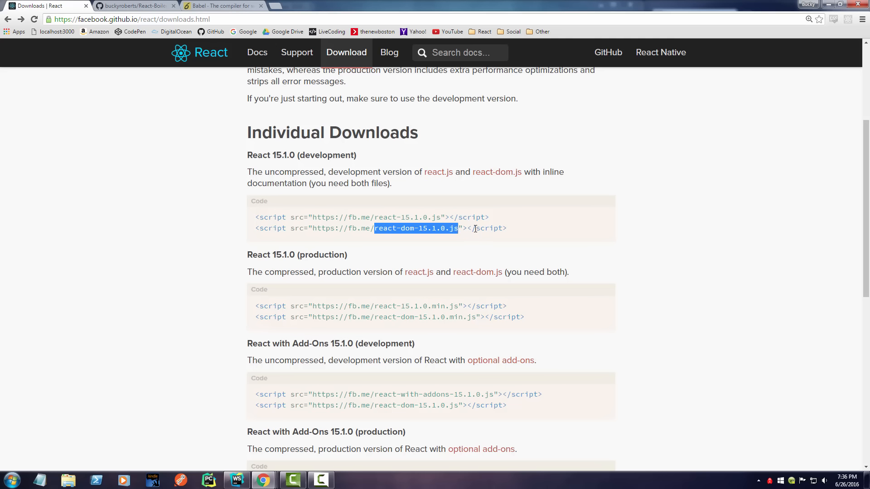
pyautogui.click(520, 236)
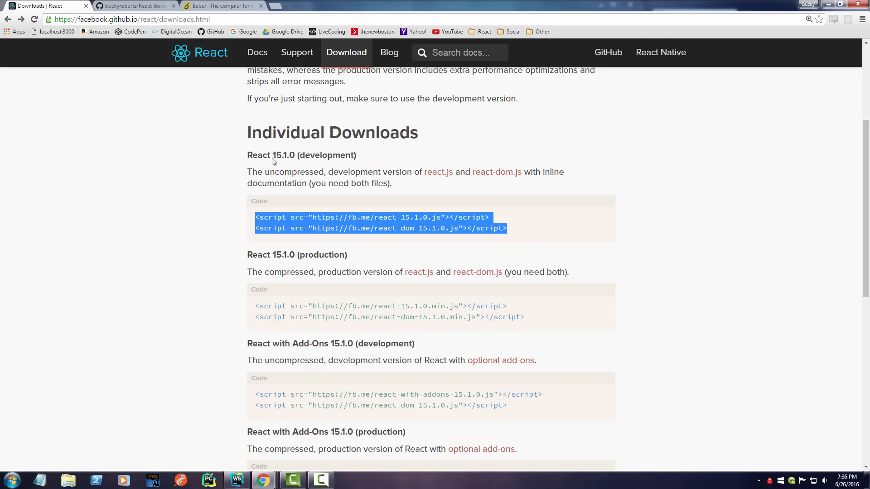
pyautogui.moveTo(479, 229)
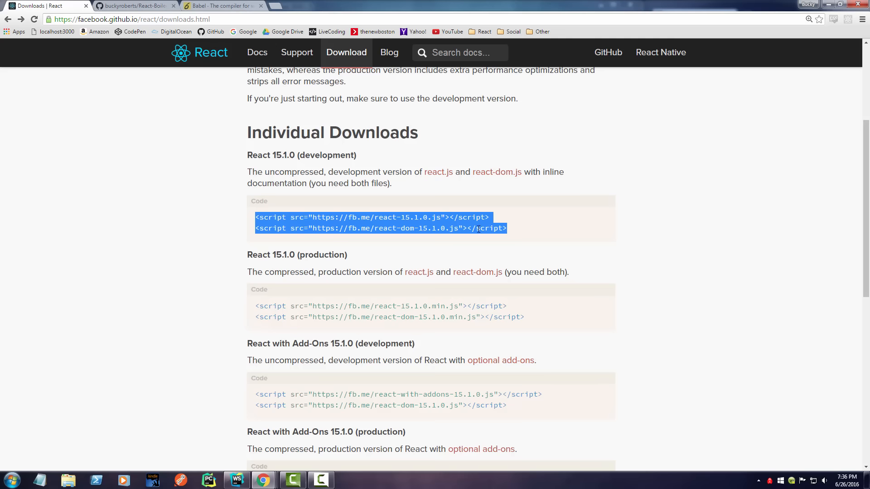
pyautogui.click(195, 450)
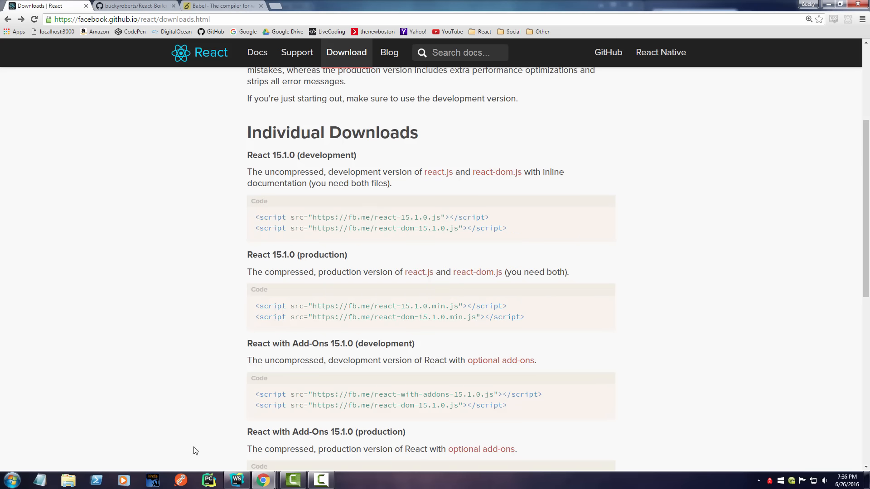
# - Compare index.html in WebStorm against the React downloads page, switching back and forth twice
pyautogui.click(237, 480)
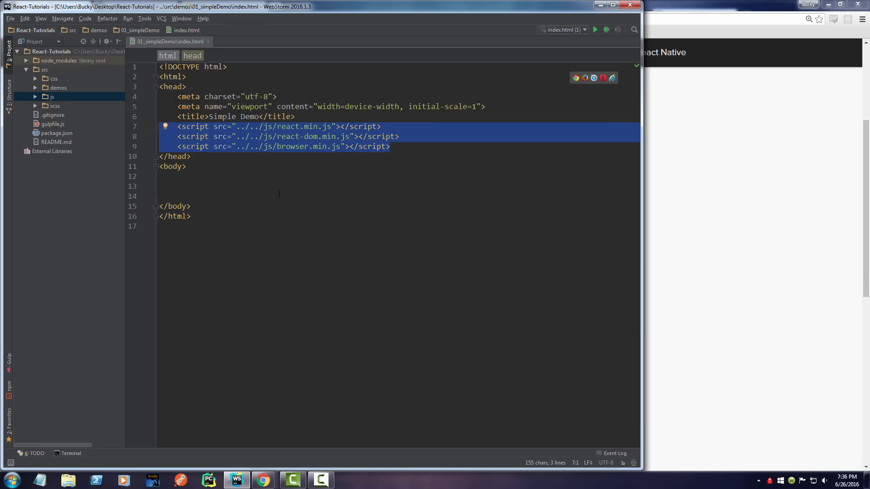
pyautogui.click(263, 480)
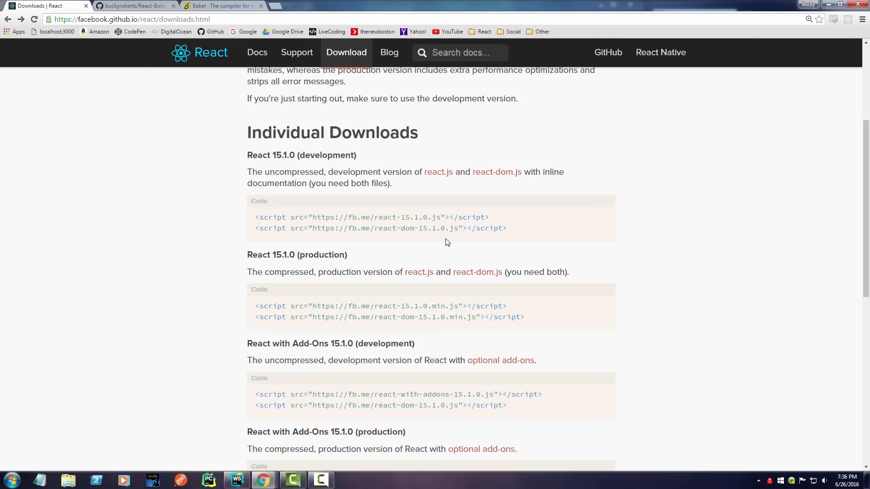
pyautogui.moveTo(437, 171)
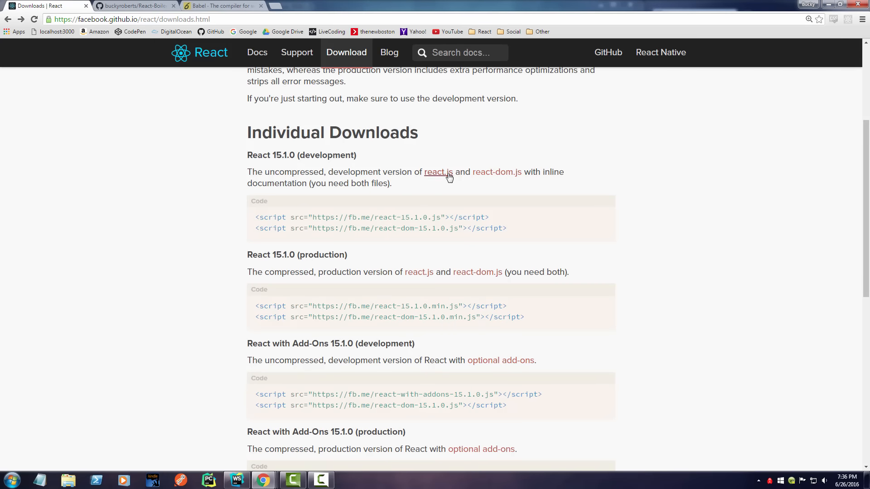
pyautogui.moveTo(173, 320)
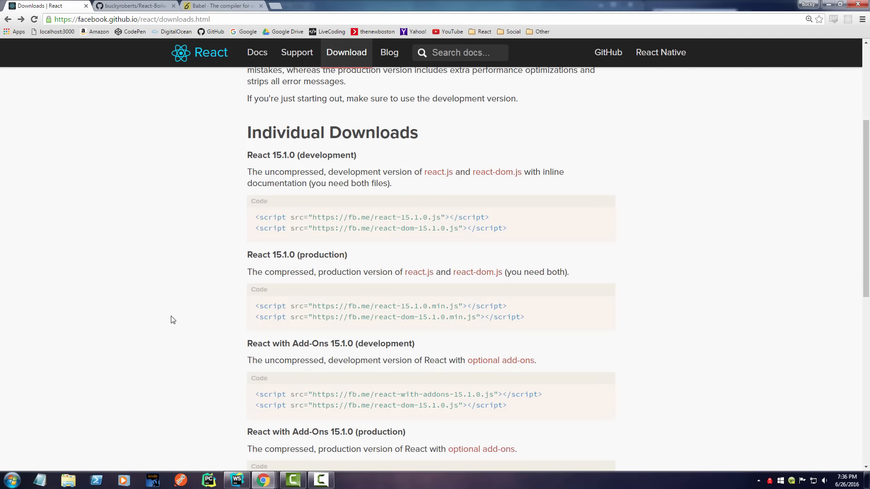
pyautogui.moveTo(224, 281)
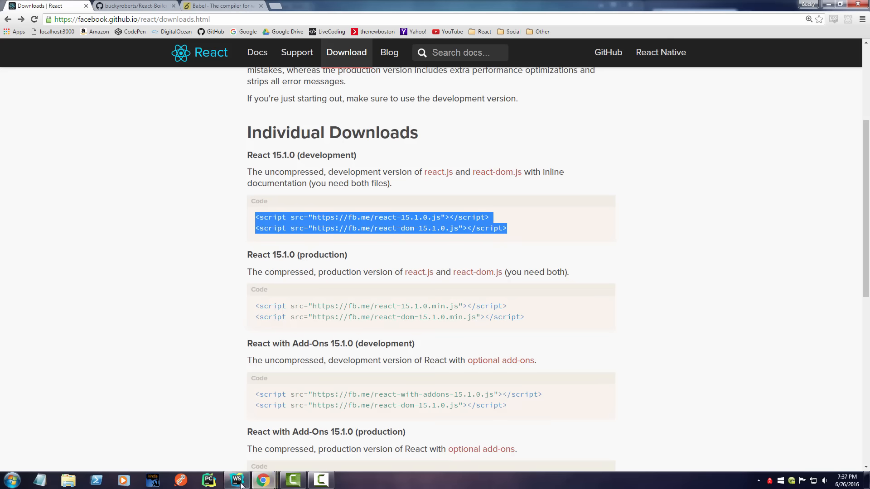
pyautogui.click(236, 480)
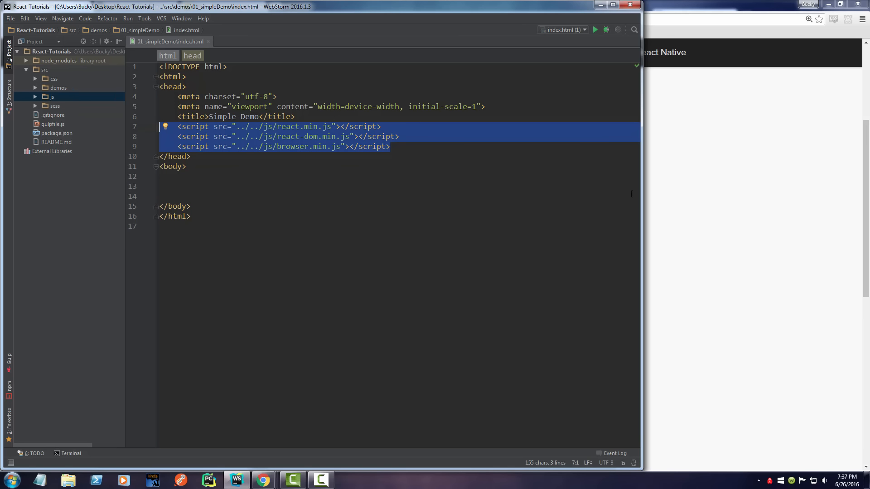
pyautogui.click(262, 480)
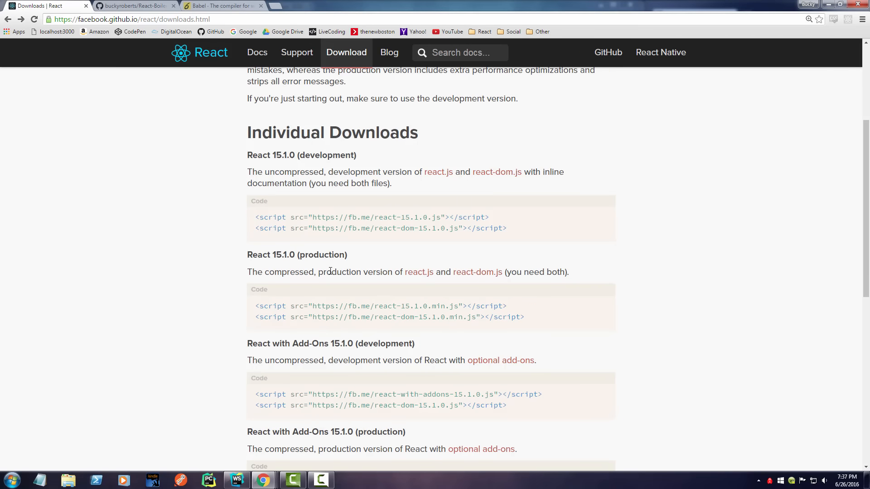
pyautogui.moveTo(171, 234)
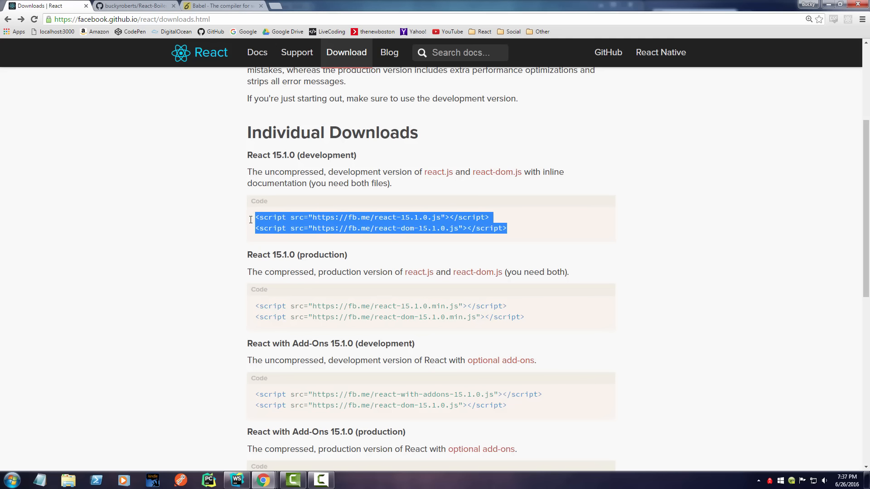
# - Bring up the buckyroberts/React-Boilerplate repository listing src, gulpfile.js and package.json
pyautogui.click(133, 6)
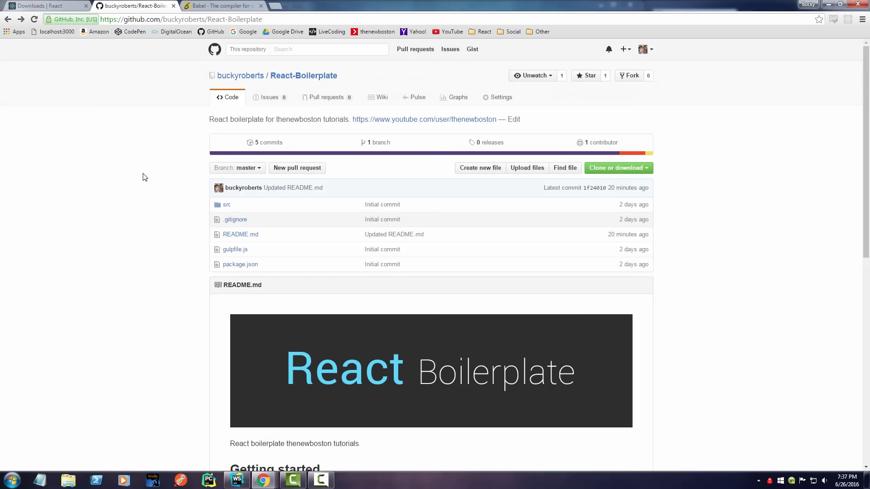
pyautogui.moveTo(237, 479)
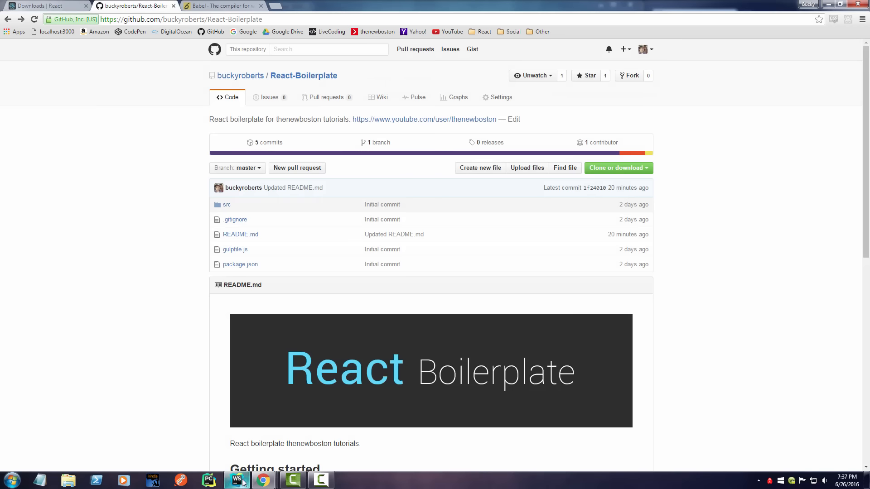
pyautogui.moveTo(283, 289)
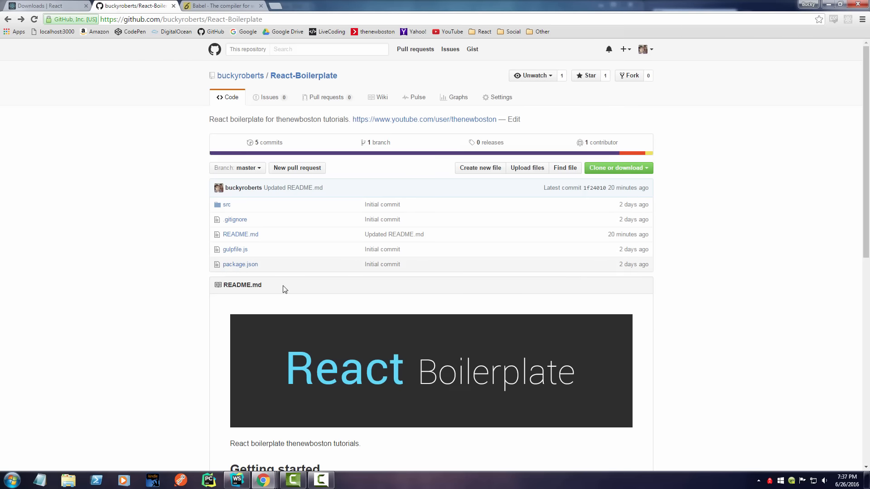
pyautogui.moveTo(276, 19)
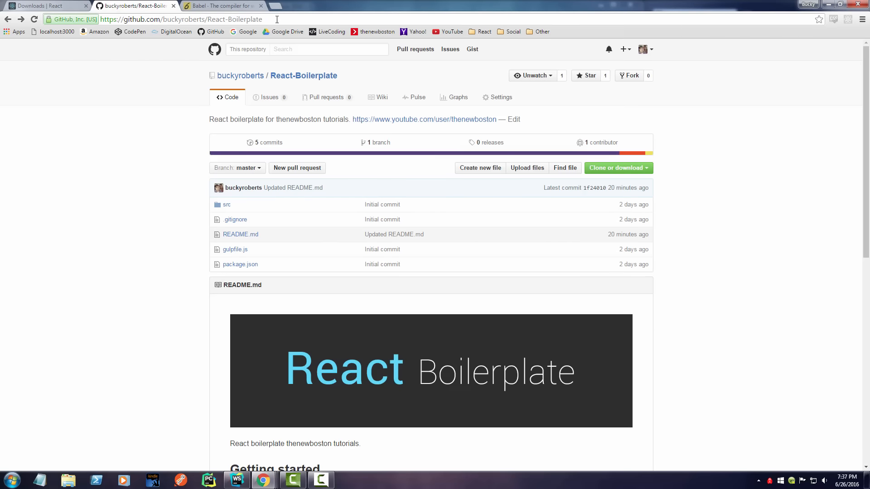
pyautogui.moveTo(107, 19)
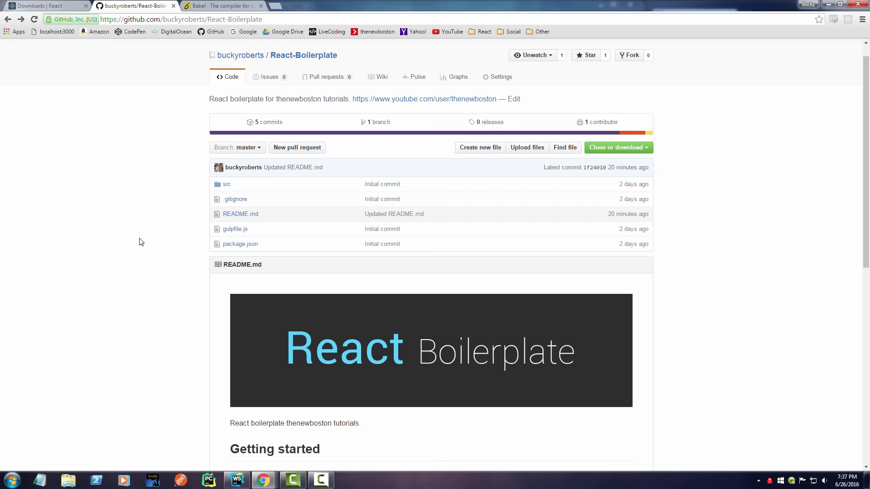
pyautogui.scroll(-3)
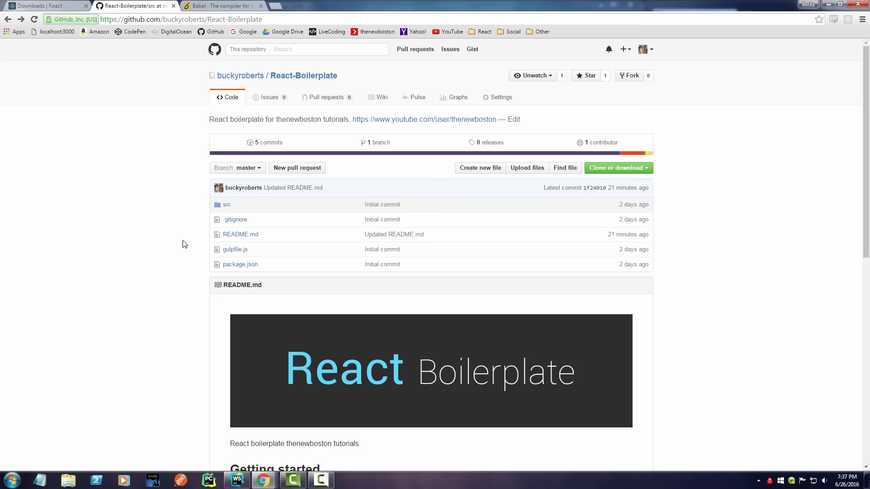
pyautogui.moveTo(641, 177)
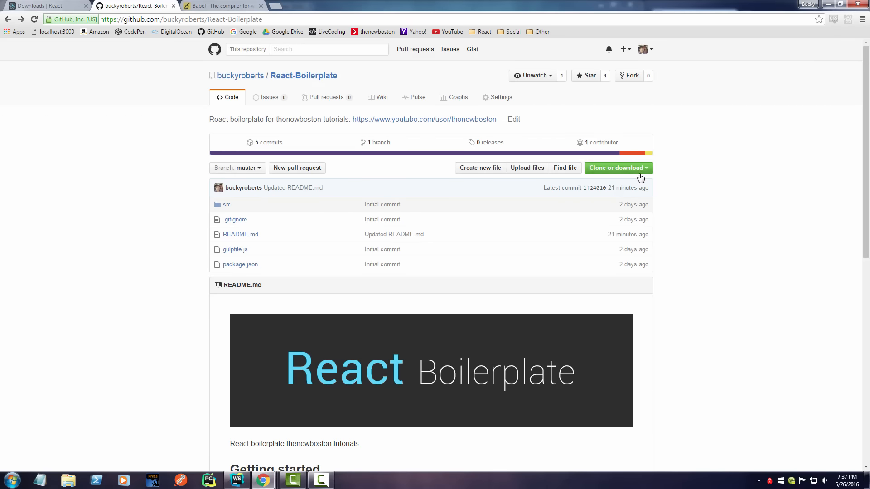
pyautogui.click(616, 167)
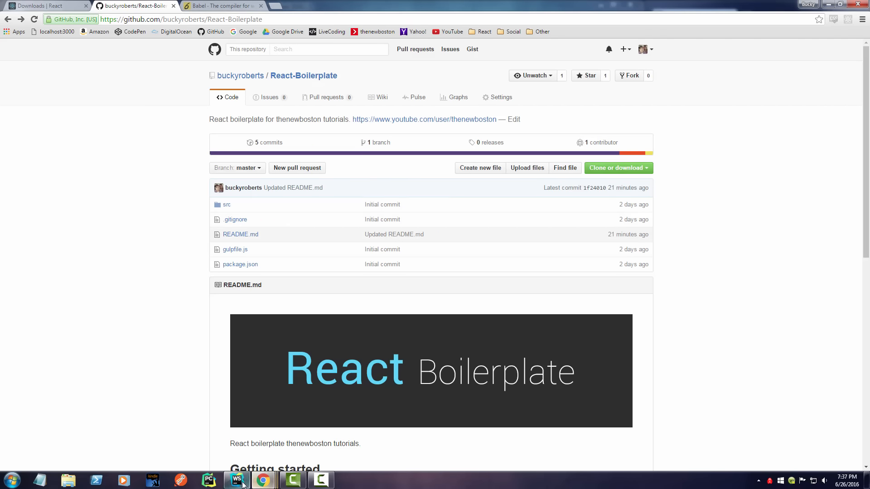
# - Back in WebStorm, expand src > demos > 01_simpleDemo to show index.html in the Project panel
pyautogui.click(236, 480)
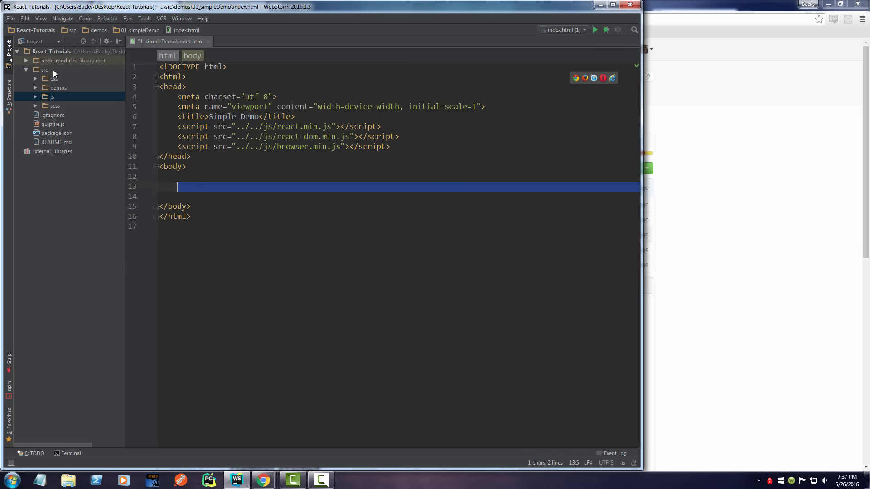
pyautogui.click(51, 97)
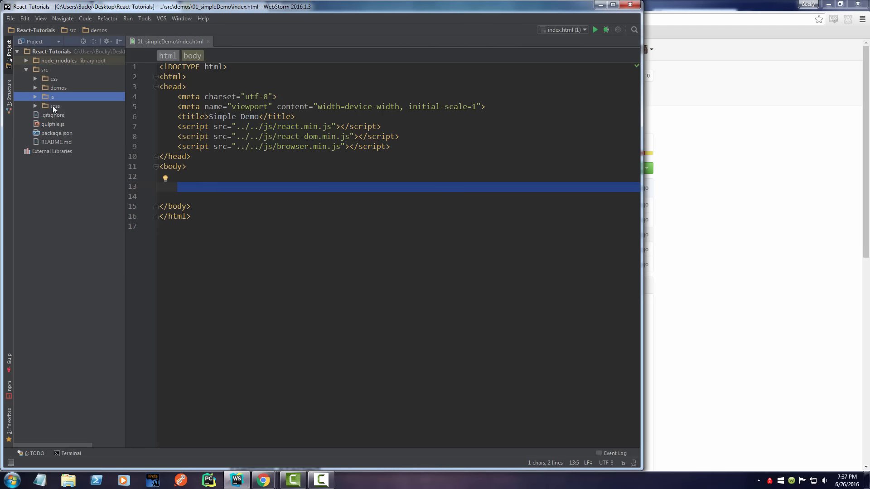
pyautogui.click(209, 186)
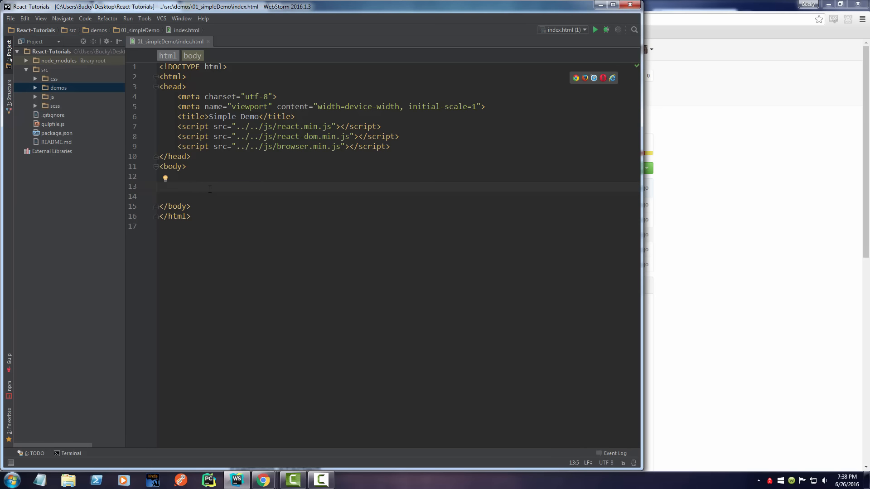
pyautogui.click(35, 87)
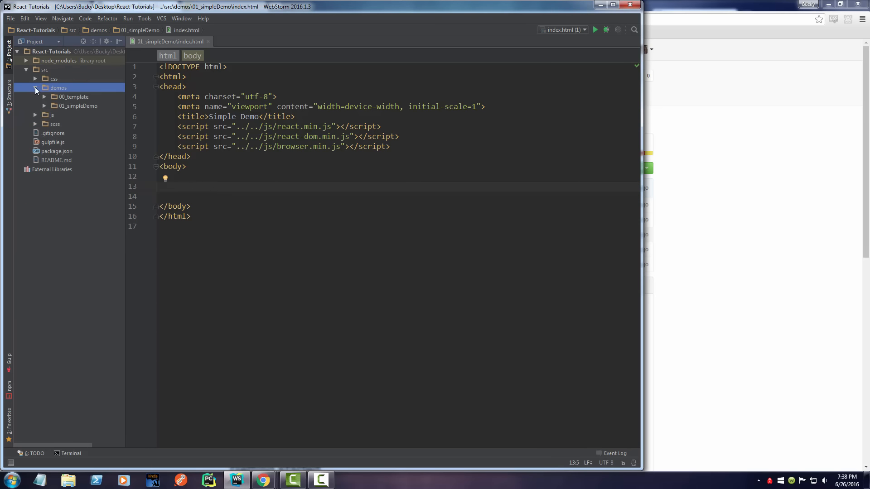
pyautogui.click(78, 105)
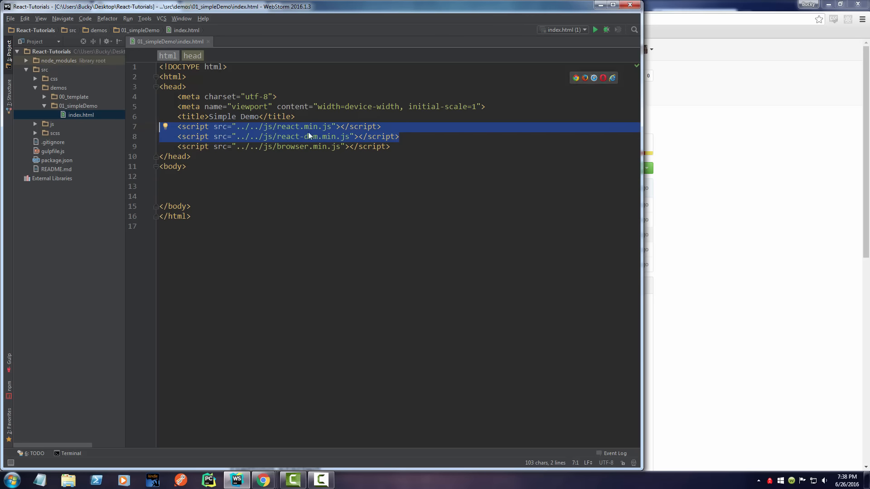
# - Expand the js folder and highlight the react-dom.min.js and browser.min.js script lines it provides
pyautogui.click(51, 124)
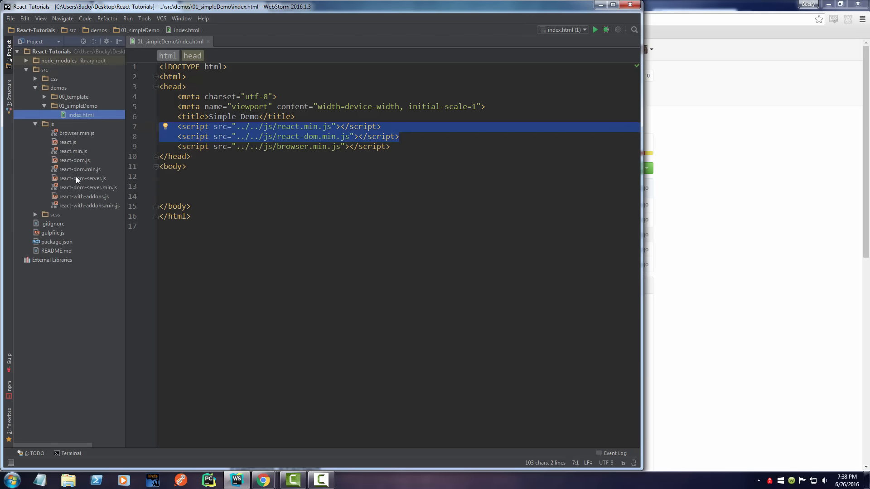
pyautogui.click(58, 87)
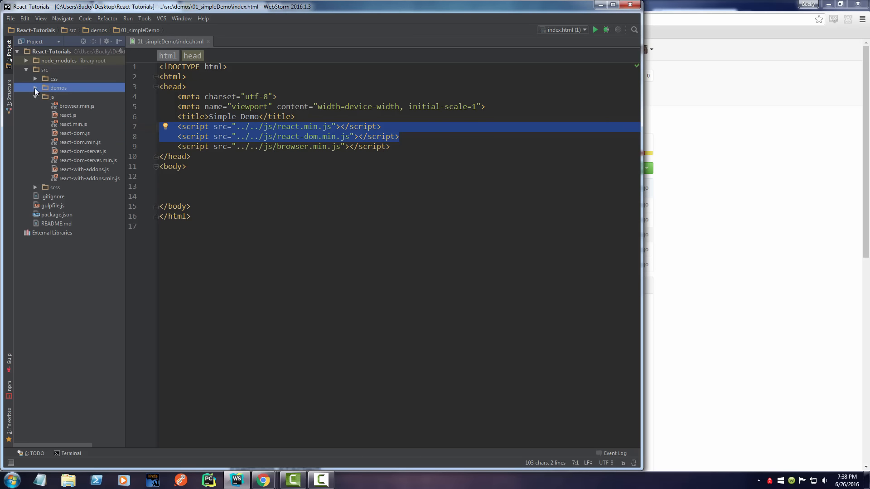
pyautogui.click(166, 137)
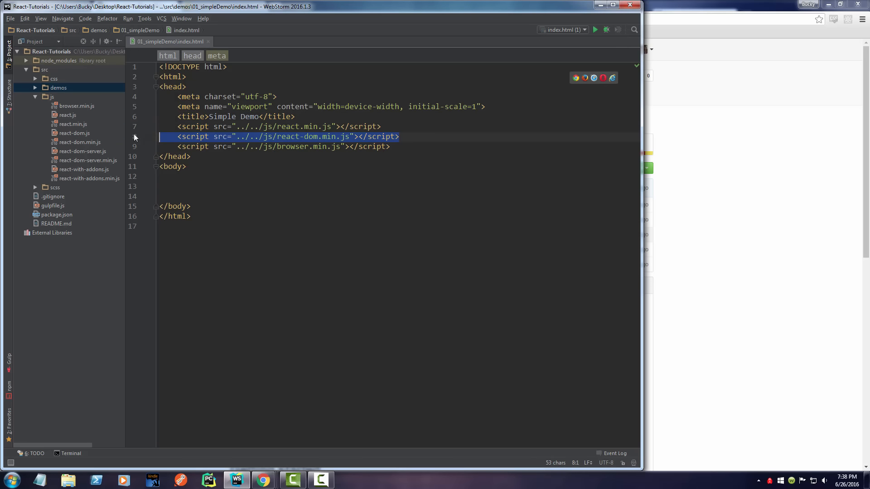
pyautogui.click(314, 107)
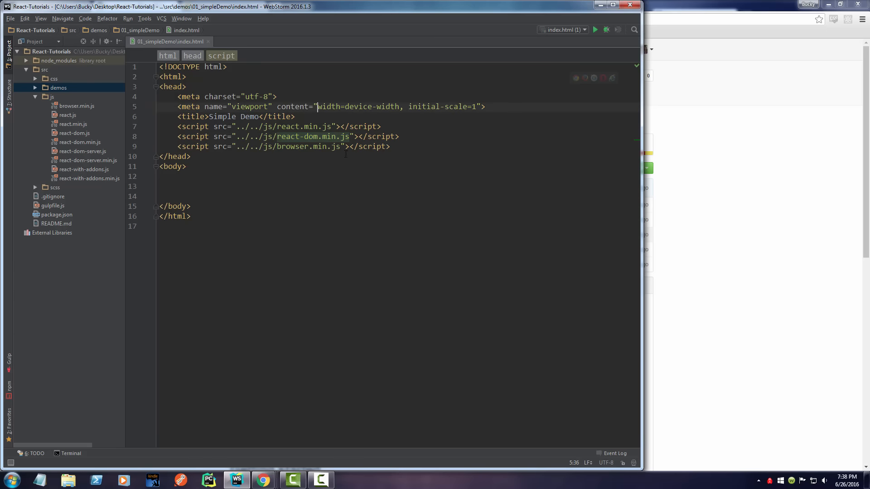
pyautogui.click(177, 187)
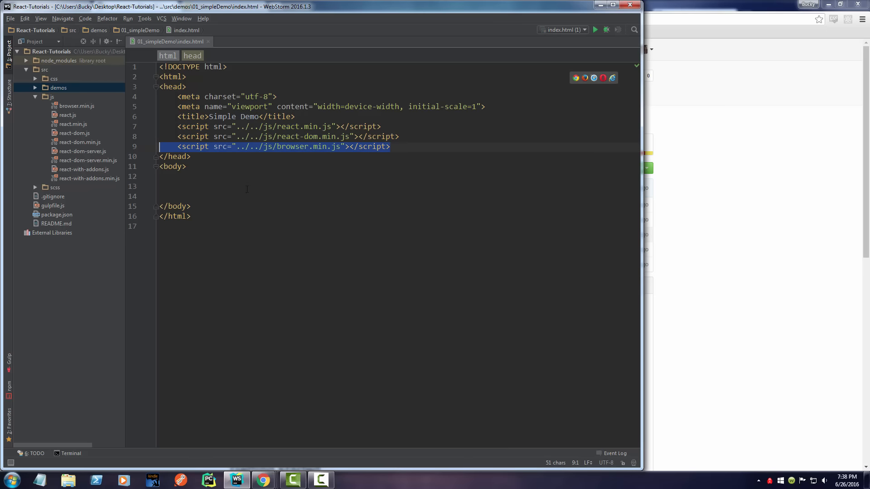
# - Return to Chrome's React Downloads tab showing the React 15.1.0 script tags
pyautogui.click(263, 480)
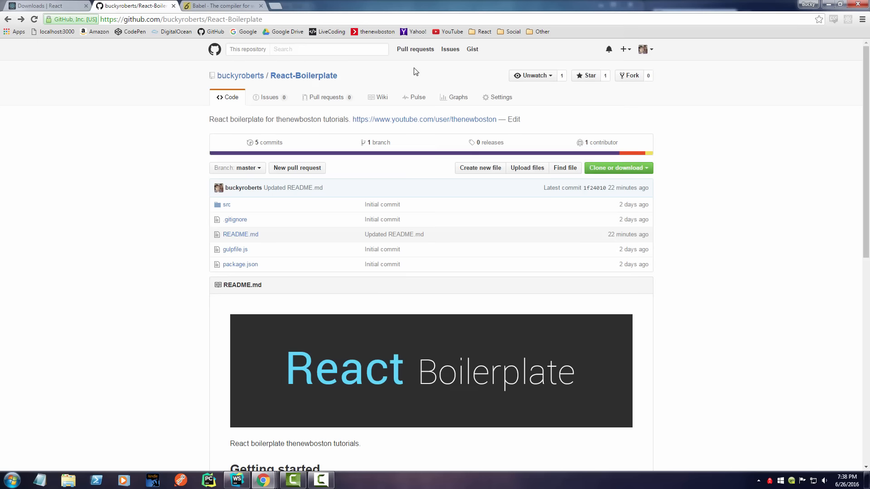
pyautogui.moveTo(228, 8)
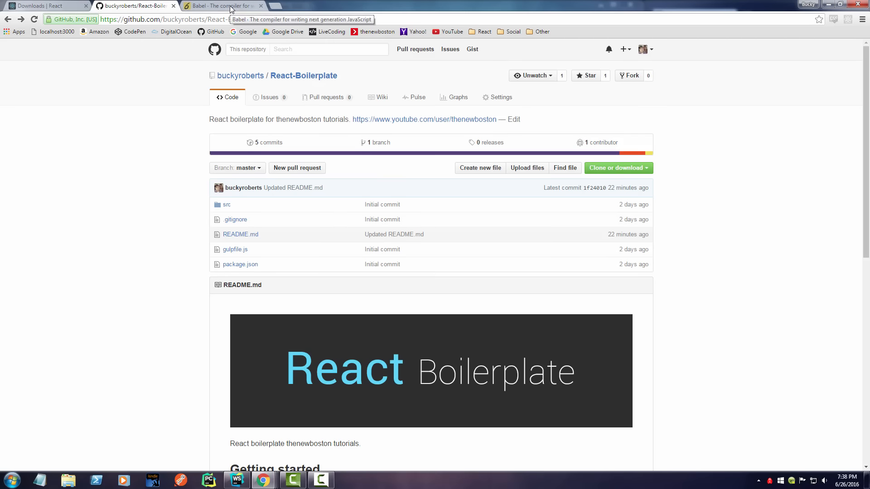
pyautogui.click(44, 5)
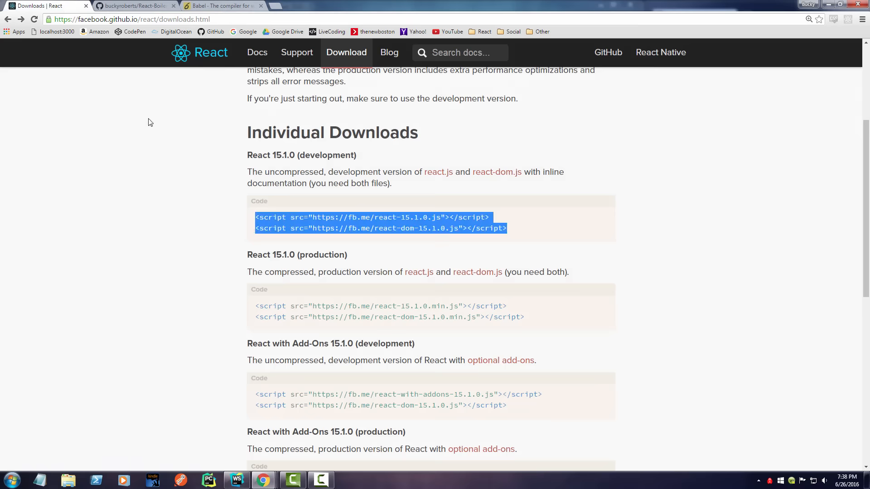
pyautogui.moveTo(215, 6)
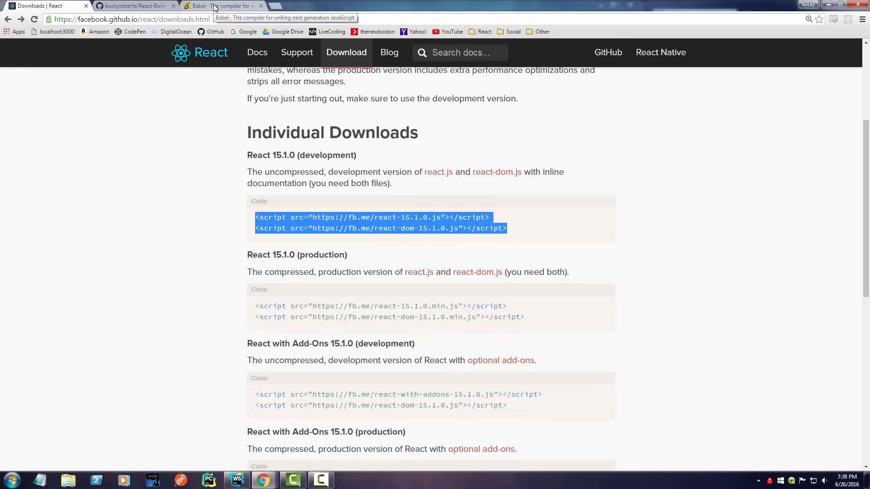
pyautogui.click(222, 6)
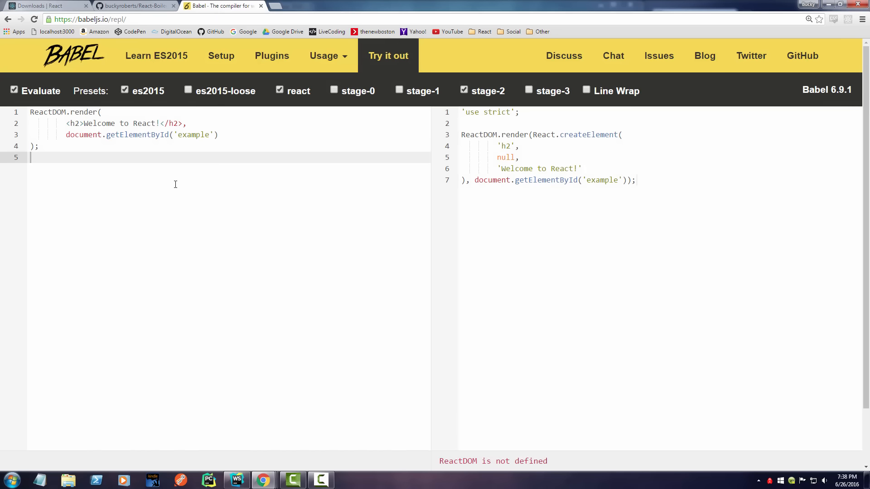
pyautogui.moveTo(137, 151)
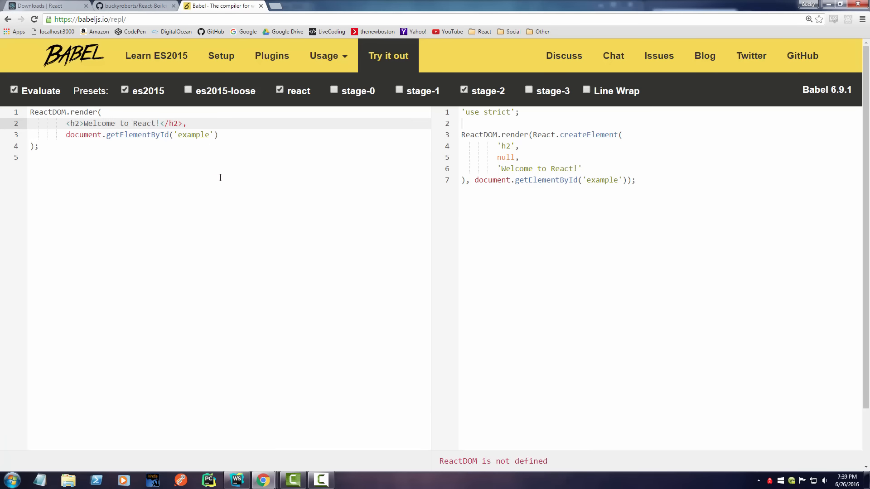
pyautogui.moveTo(226, 209)
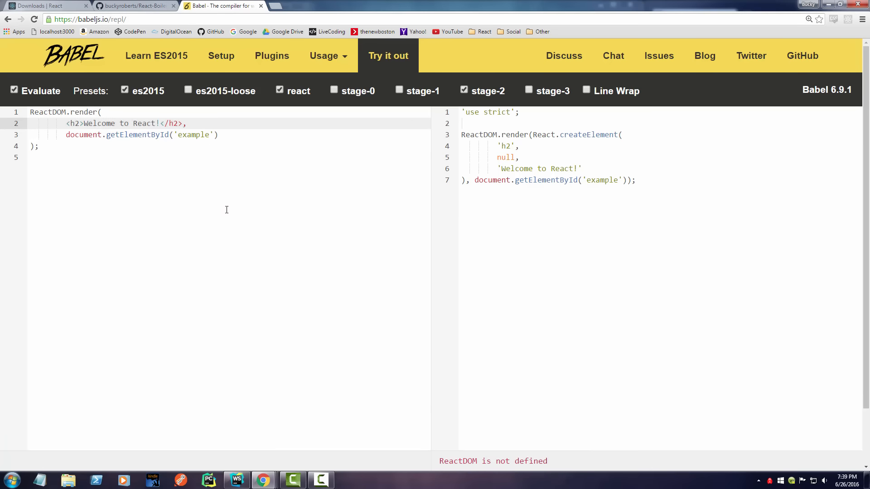
pyautogui.moveTo(179, 123)
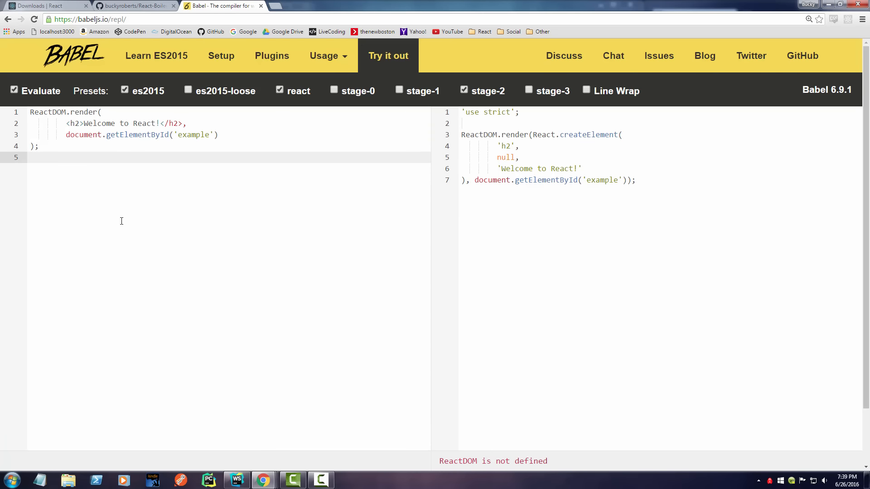
pyautogui.moveTo(155, 161)
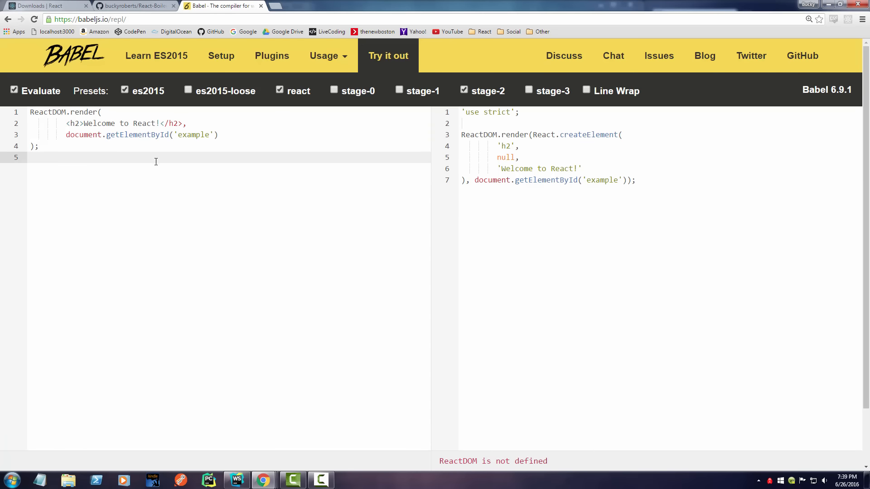
pyautogui.moveTo(119, 183)
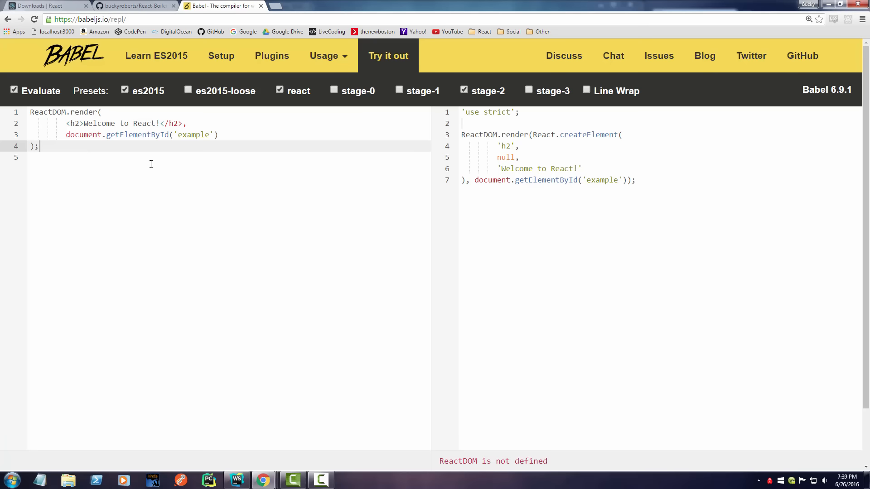
pyautogui.moveTo(174, 174)
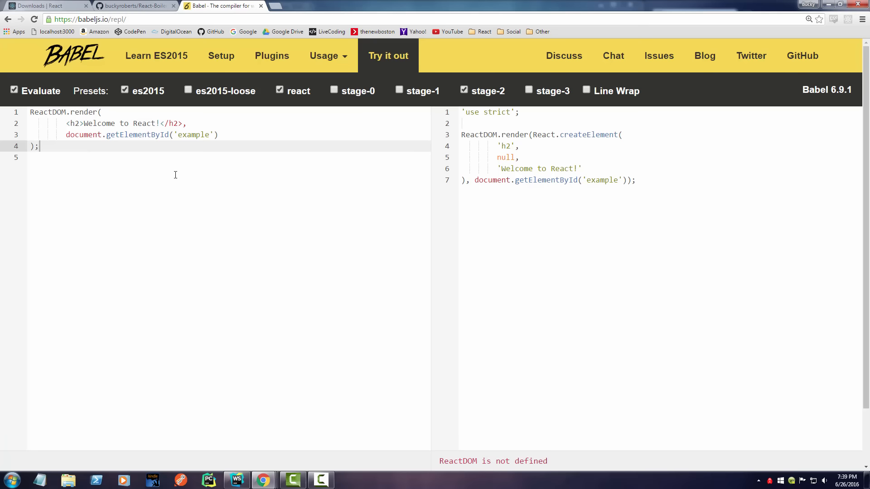
pyautogui.moveTo(157, 143)
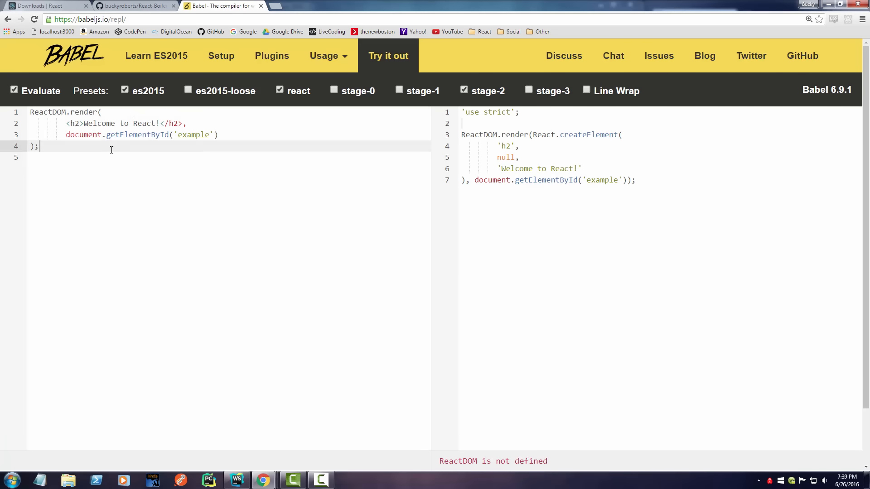
pyautogui.moveTo(560, 172)
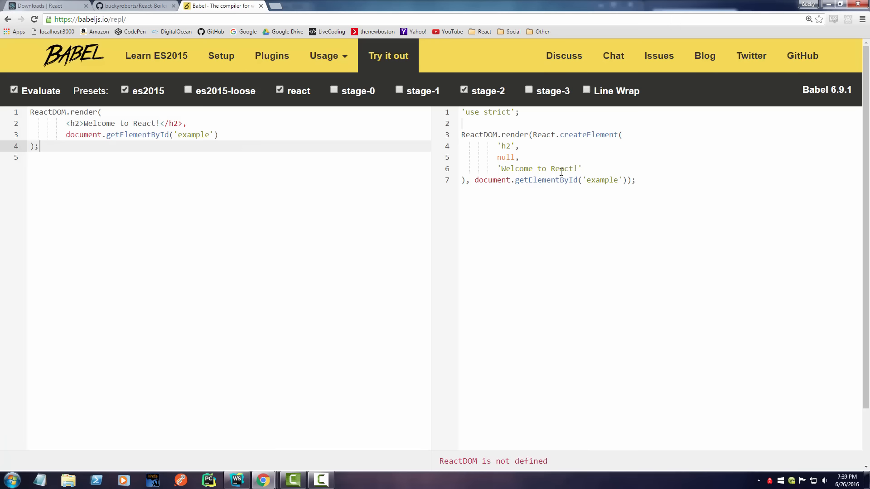
pyautogui.moveTo(555, 215)
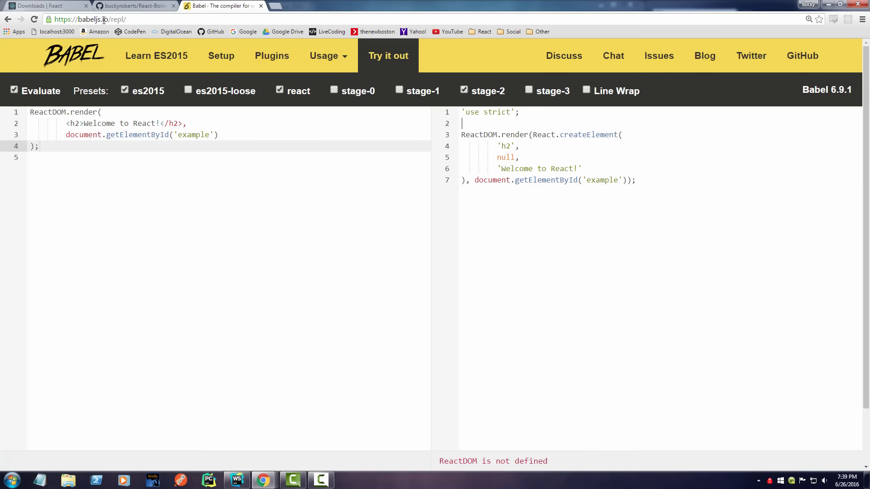
pyautogui.write('fdgfdgfdg')
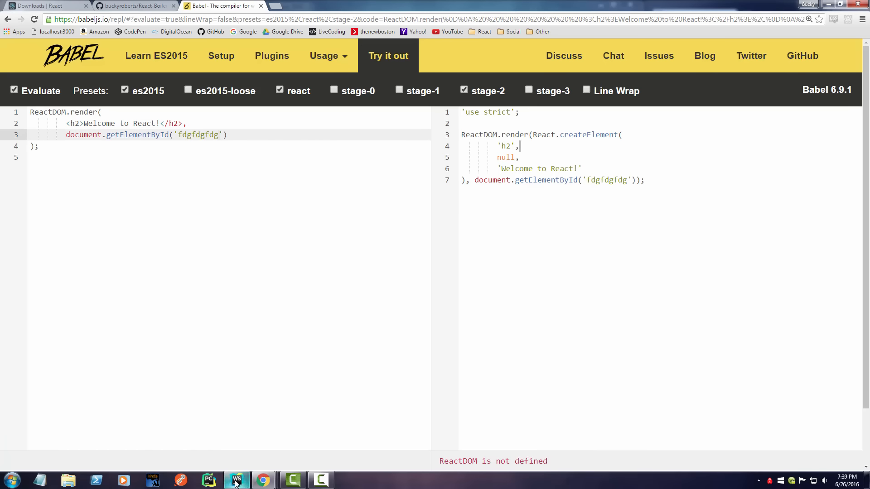
pyautogui.click(236, 479)
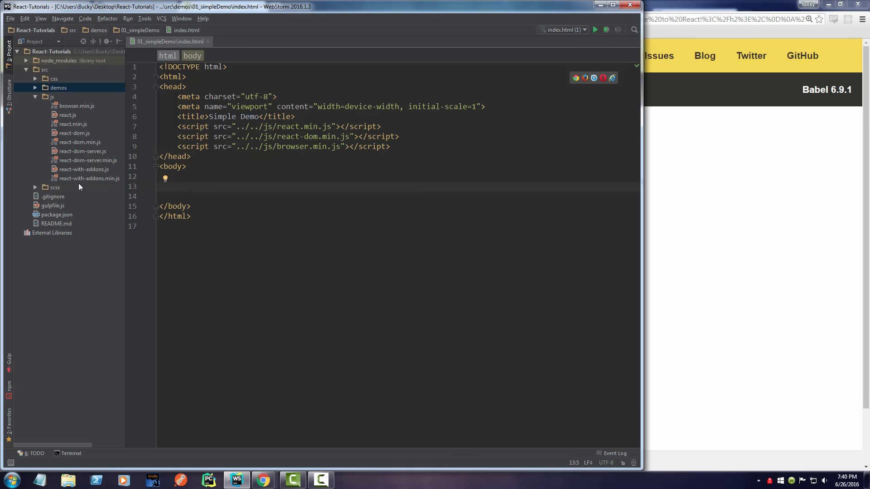
# - Collapse the js folder and expand demos to show 00_template and 01_simpleDemo
pyautogui.click(52, 97)
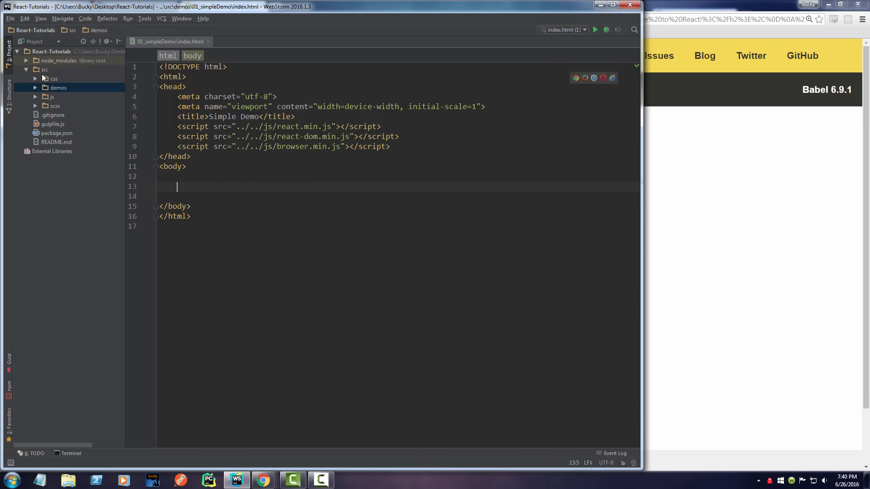
pyautogui.click(58, 87)
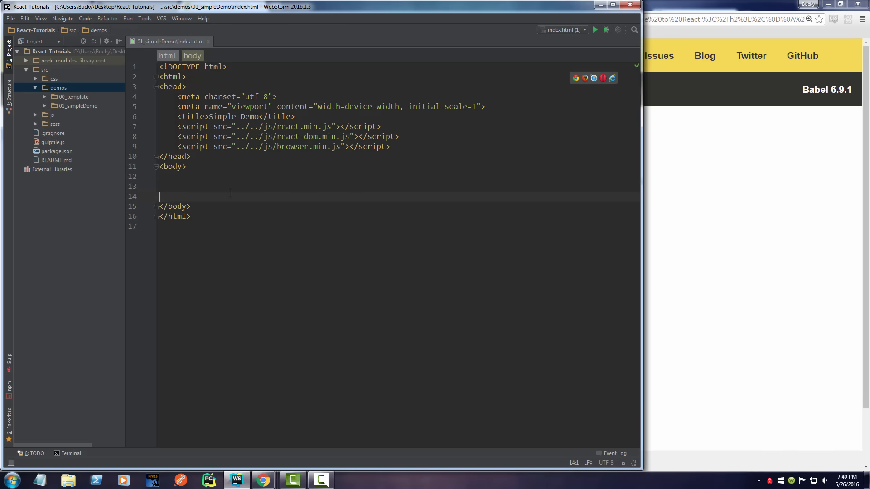